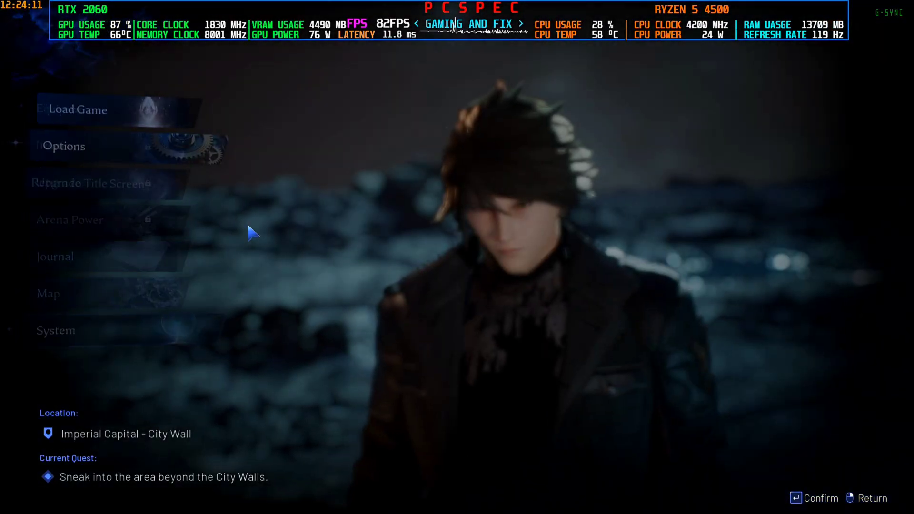
Open the game Options and scroll through the Graphics tab, noting Frame Generation Off.
left_click(63, 145)
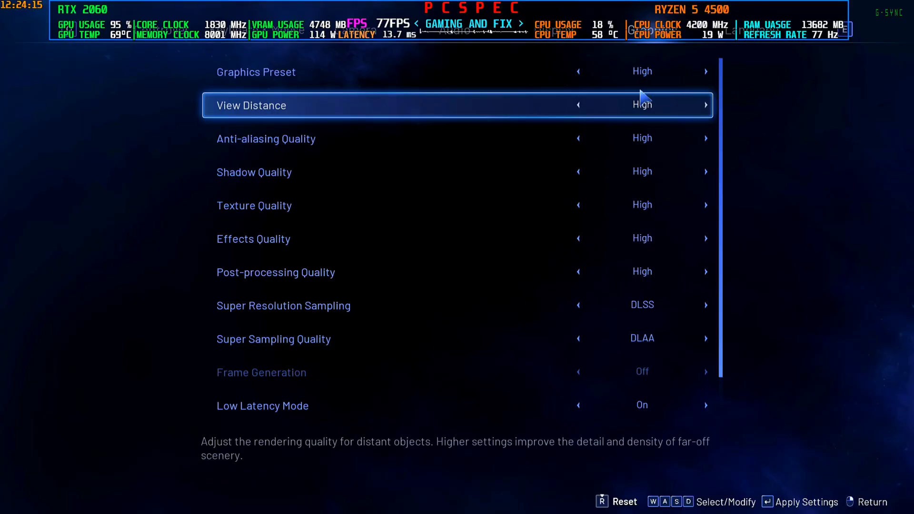
scroll("down", 3)
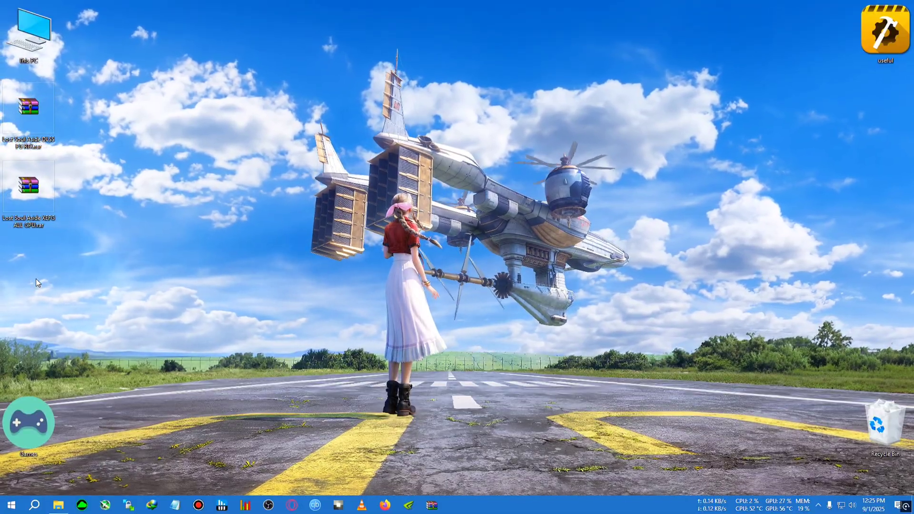
Inspect the DLSS FG RTX mod folder, then extract the XEFG ALL GPU archive to its own folder.
double_click(28, 111)
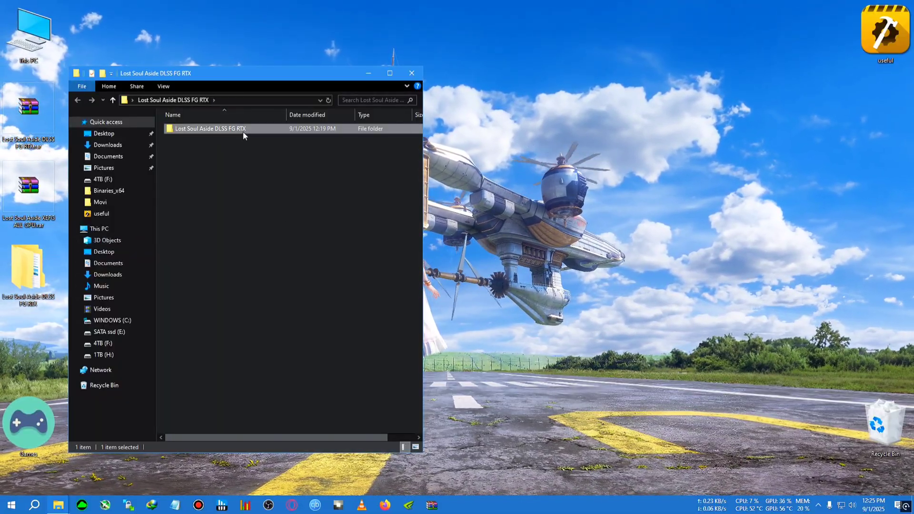
double_click(210, 128)
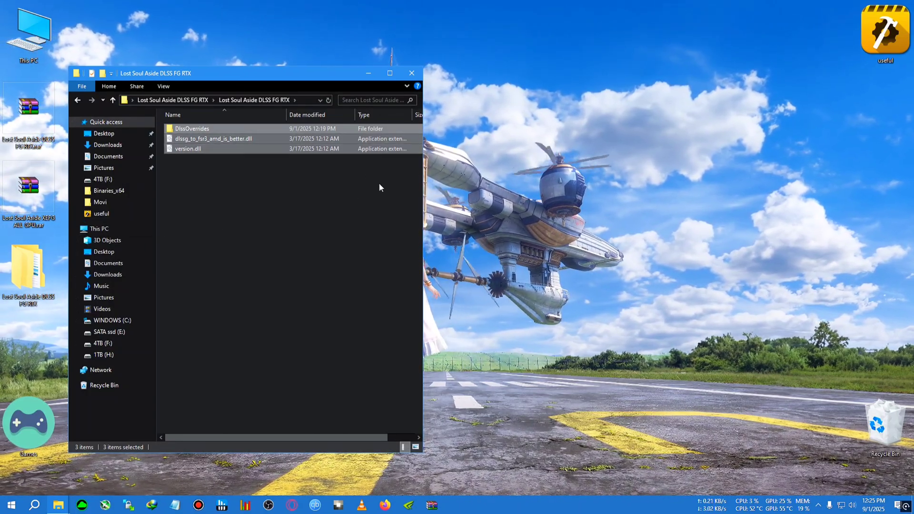
mouse_move(411, 73)
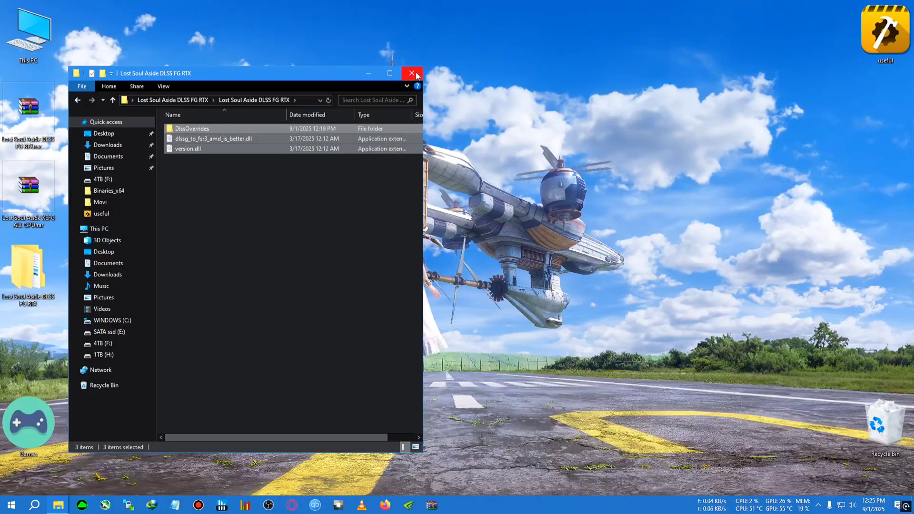
left_click(411, 73)
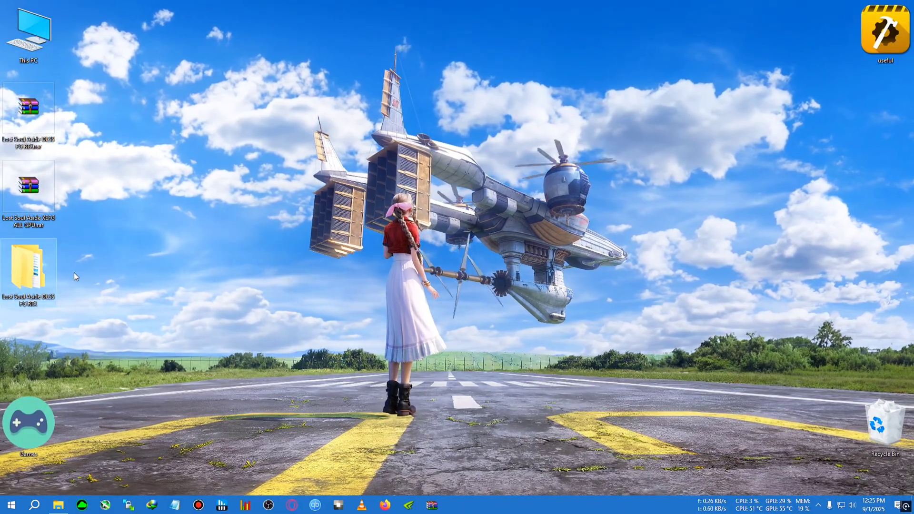
right_click(28, 186)
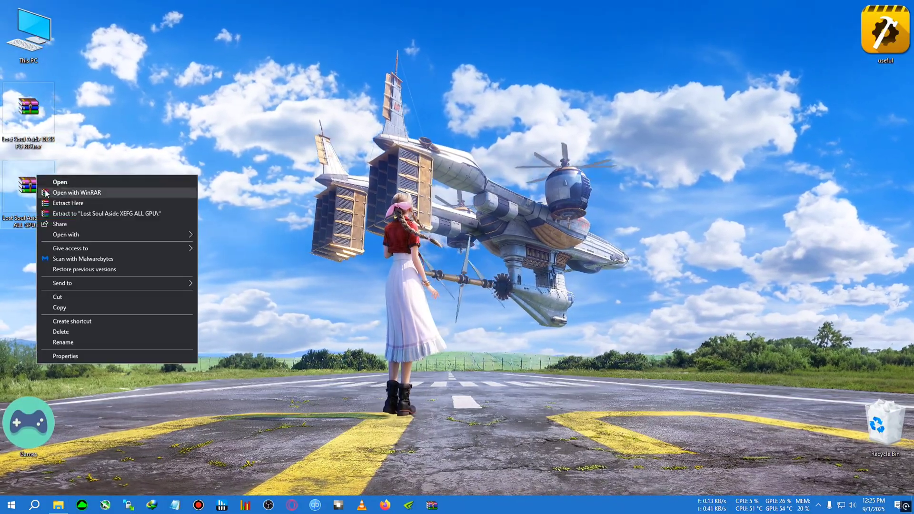
left_click(96, 283)
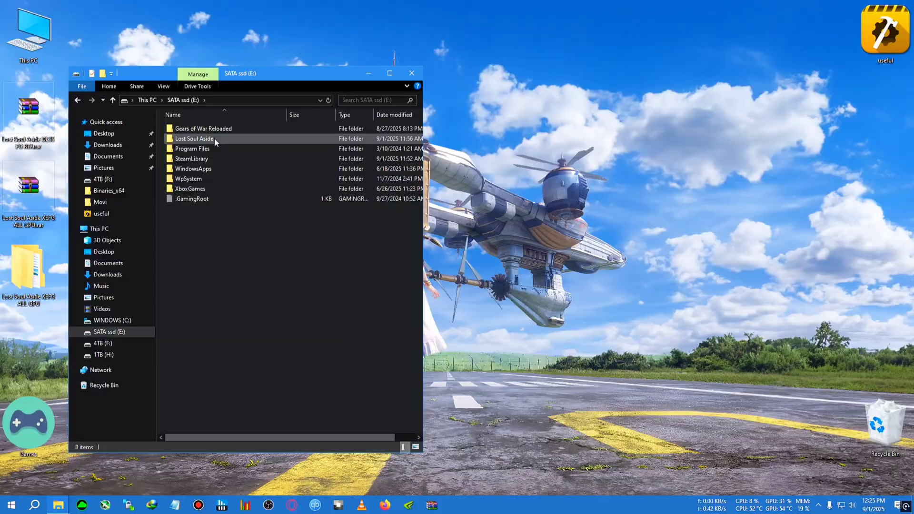
Paste the XEFG mod files into Lost Soul Aside\ProjectIsa\Binaries\Win64, resolving the Replace or Skip prompt.
double_click(194, 138)
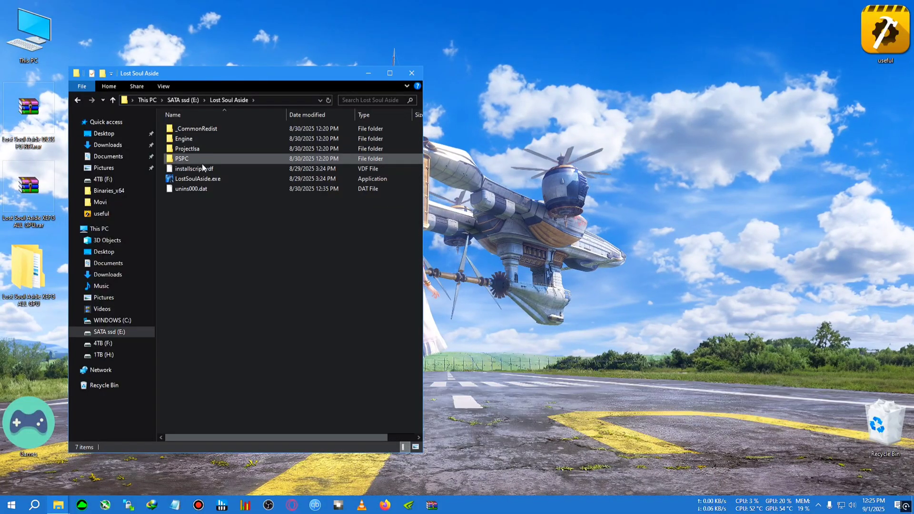
mouse_move(198, 152)
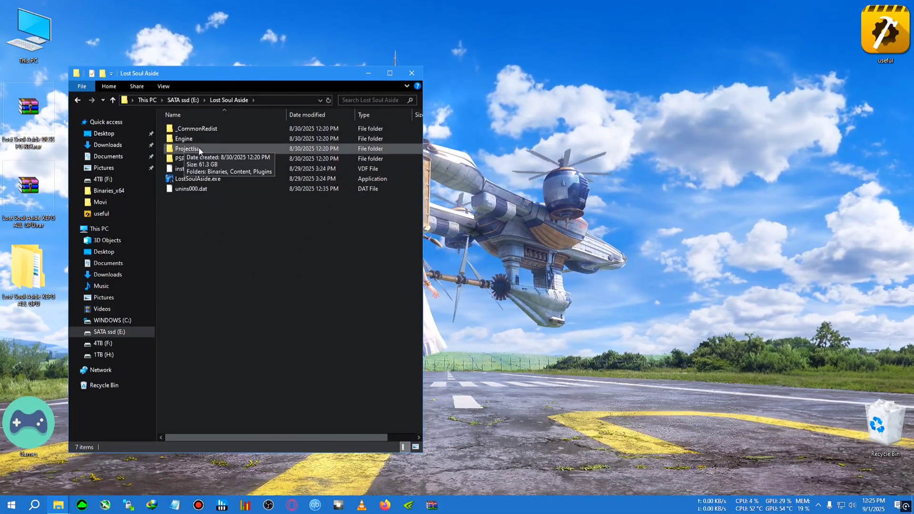
double_click(187, 148)
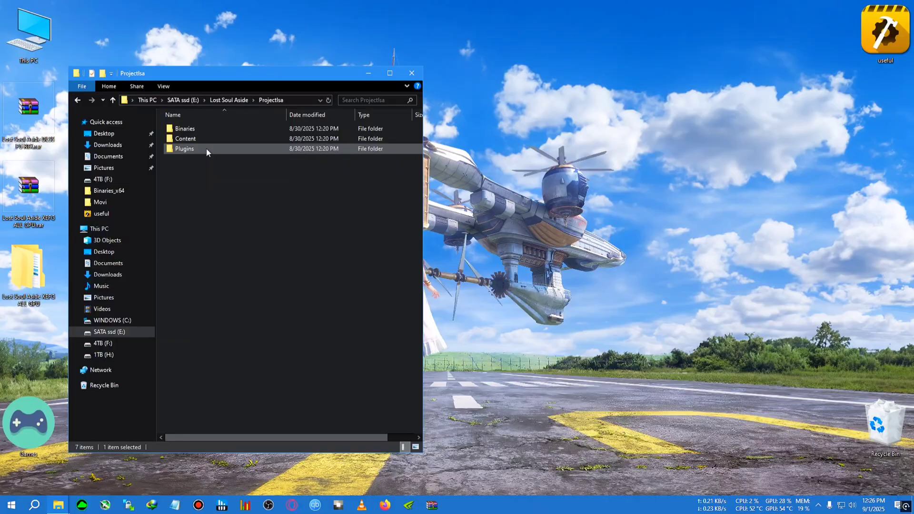
double_click(184, 128)
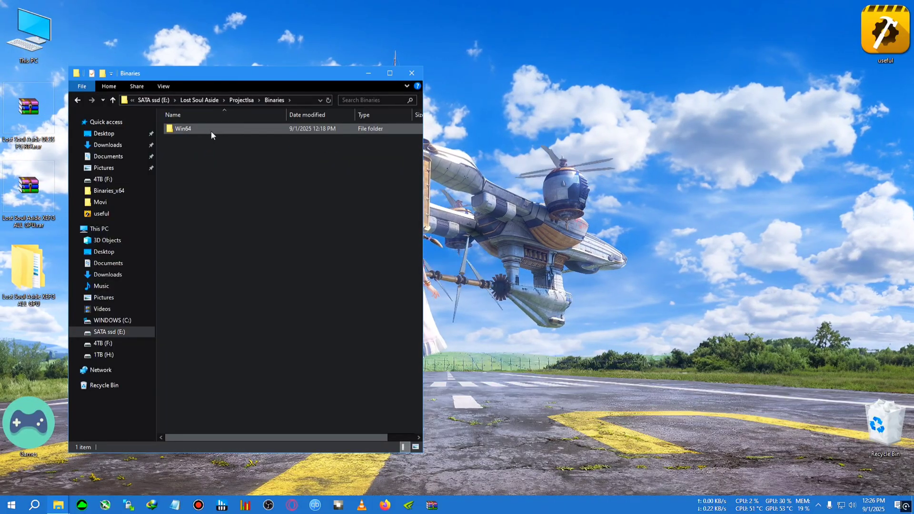
double_click(182, 128)
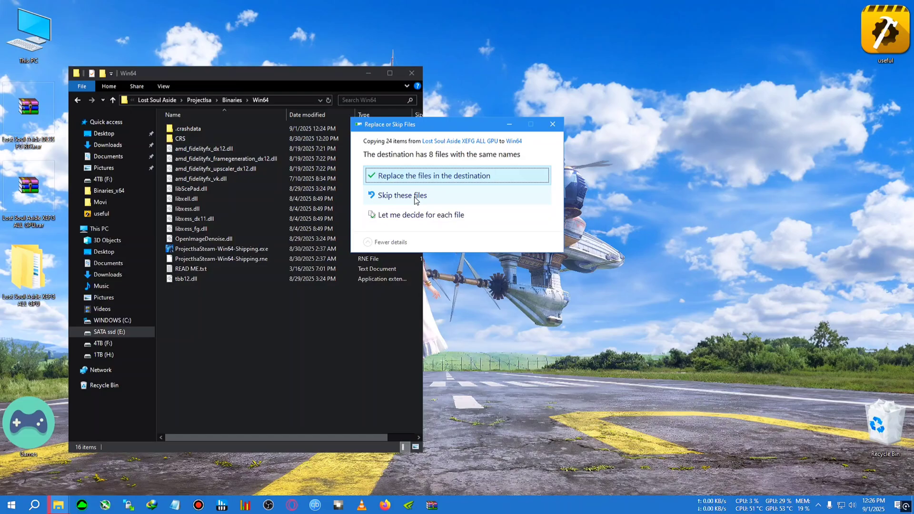
left_click(431, 175)
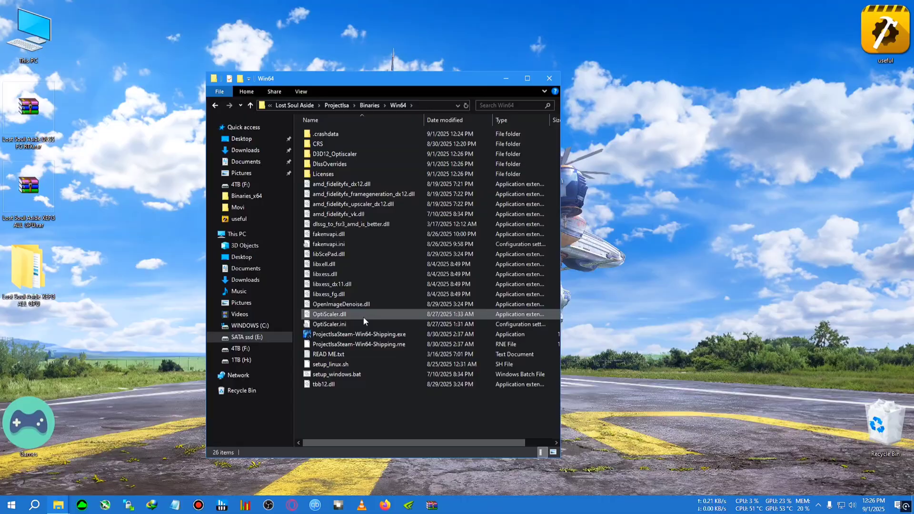
Run setup_windows.bat, choosing 1 for dxgi.dll and 2 for Nvidia.
double_click(337, 374)
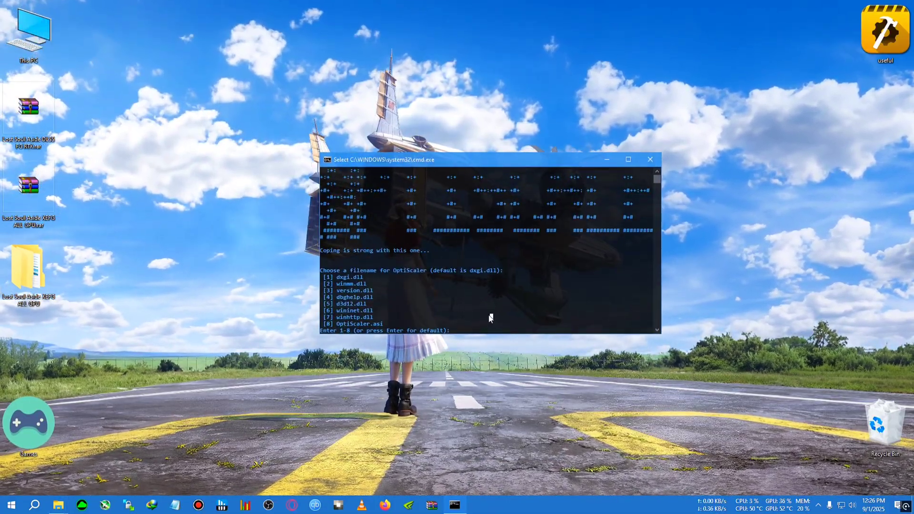
type("1")
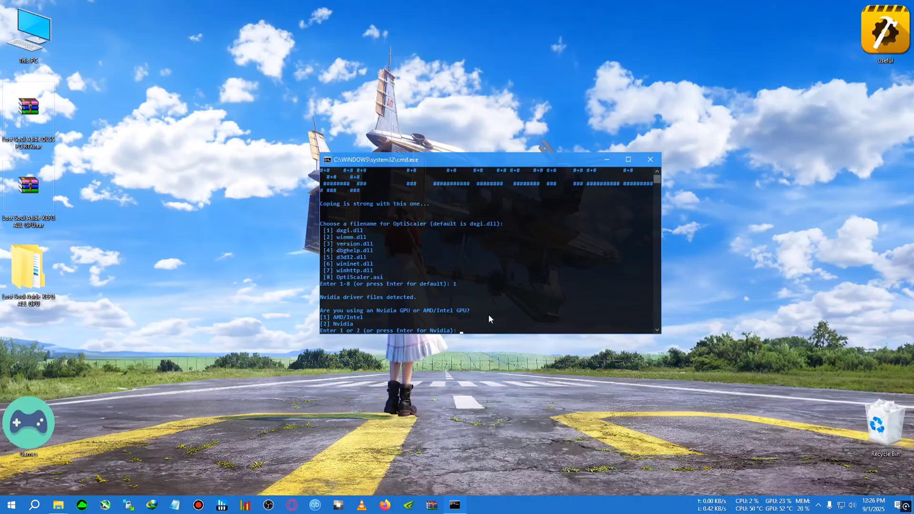
type("2")
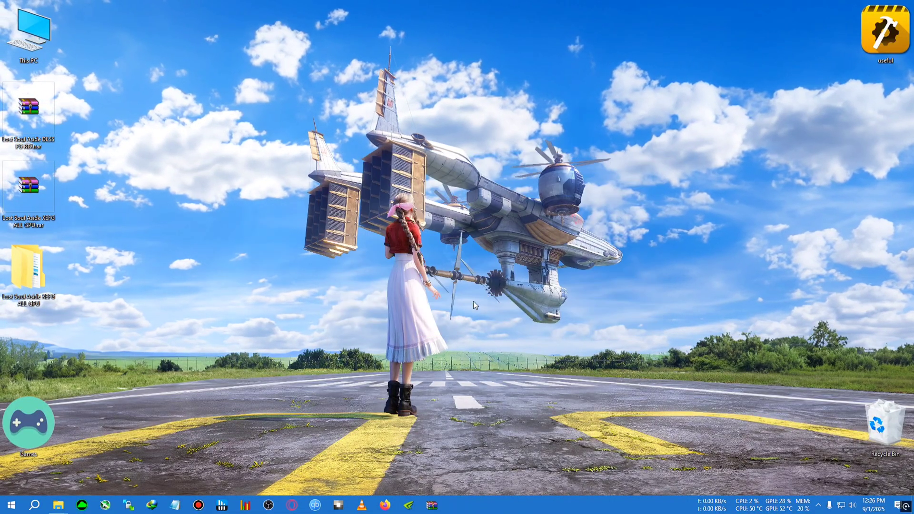
left_click(58, 504)
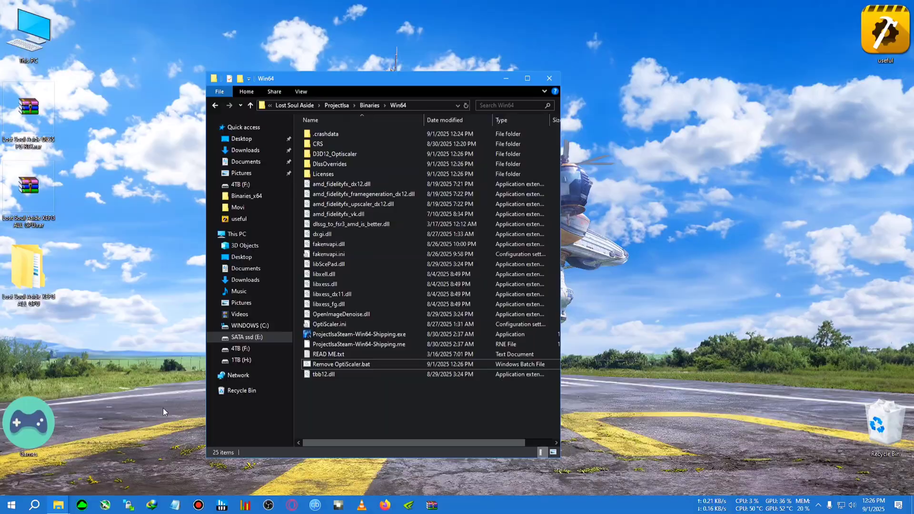
In OptiScaler.ini, change FGInput from auto to dlssg and FGOutput from auto to xefg.
double_click(329, 324)
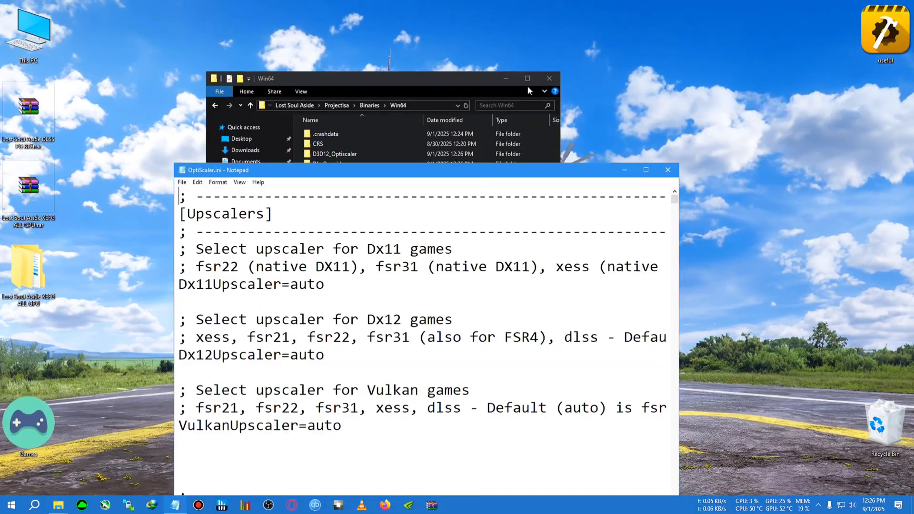
left_click(645, 170)
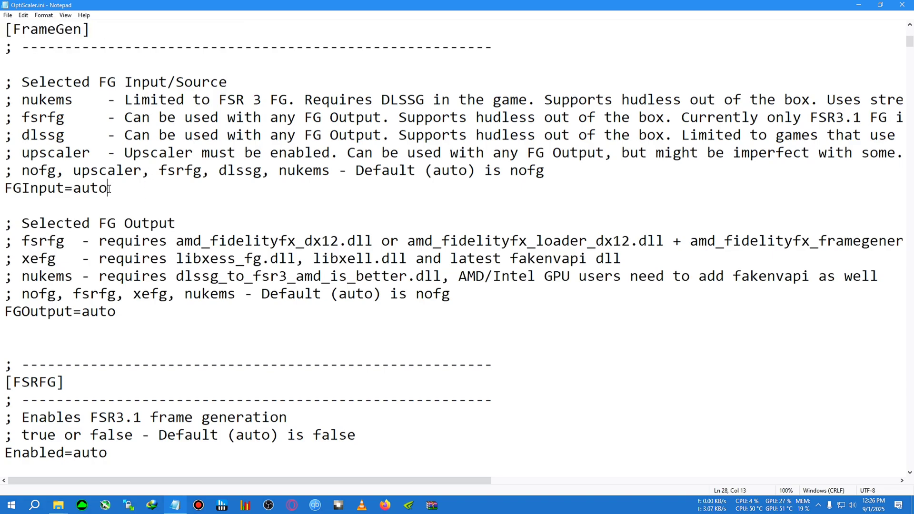
double_click(89, 187)
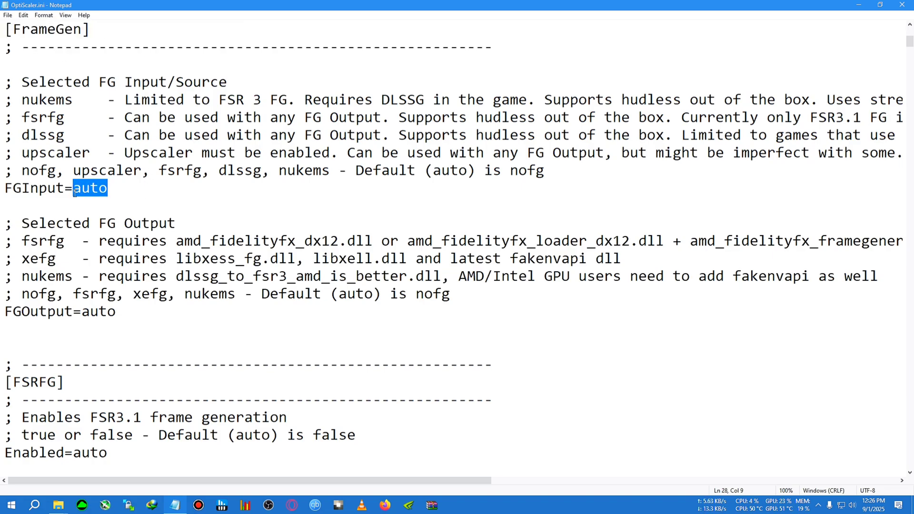
type("dlssg")
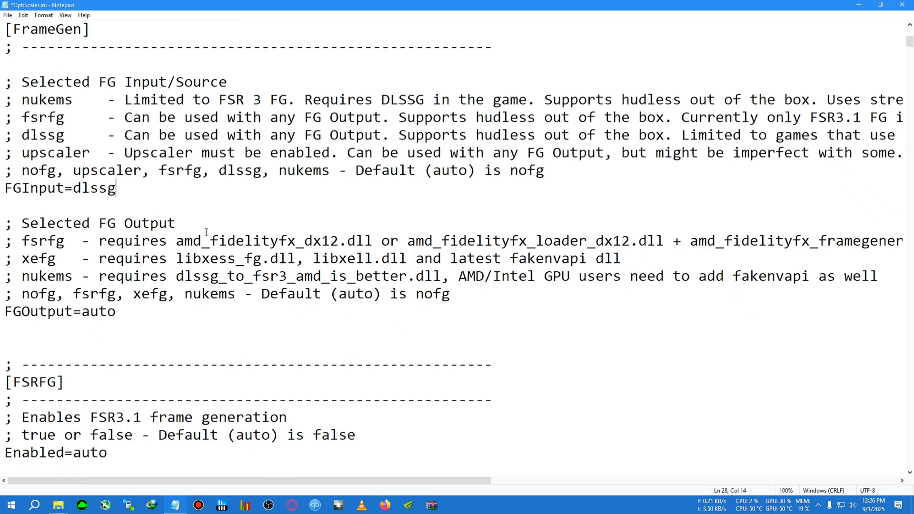
double_click(98, 311)
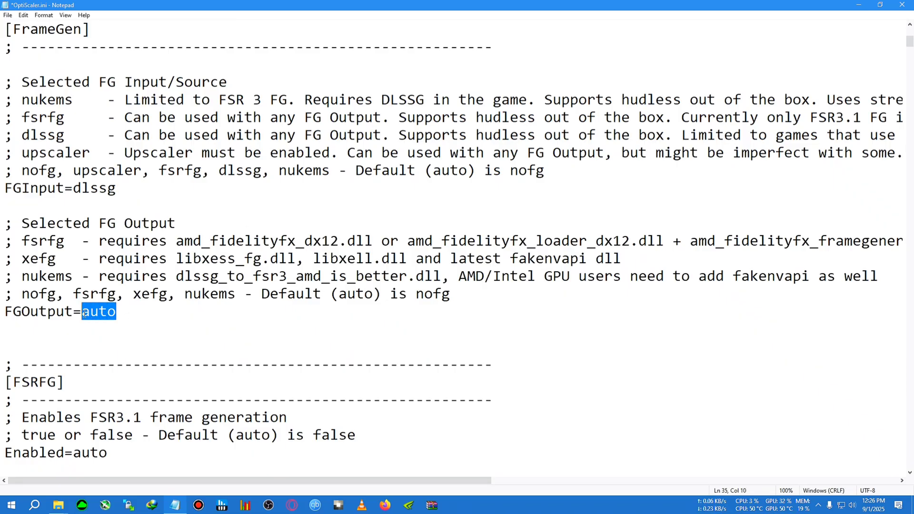
type("x")
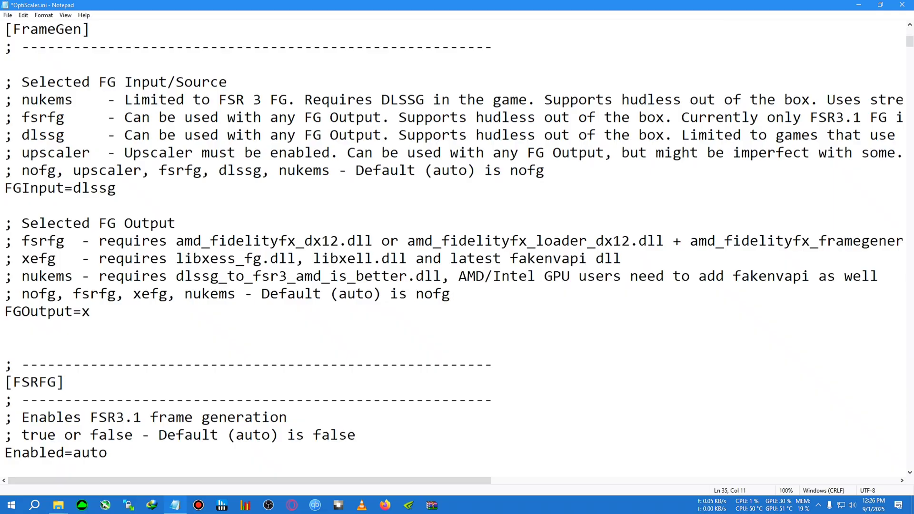
type("efg")
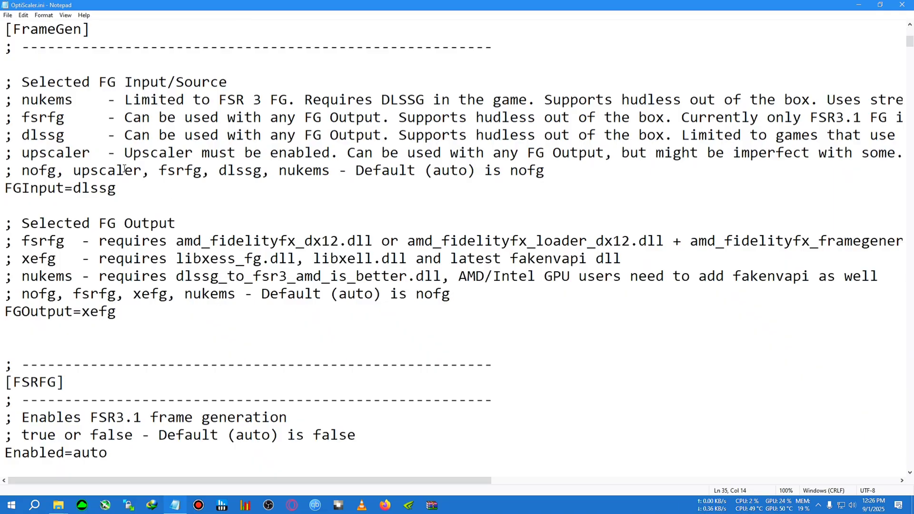
mouse_move(123, 319)
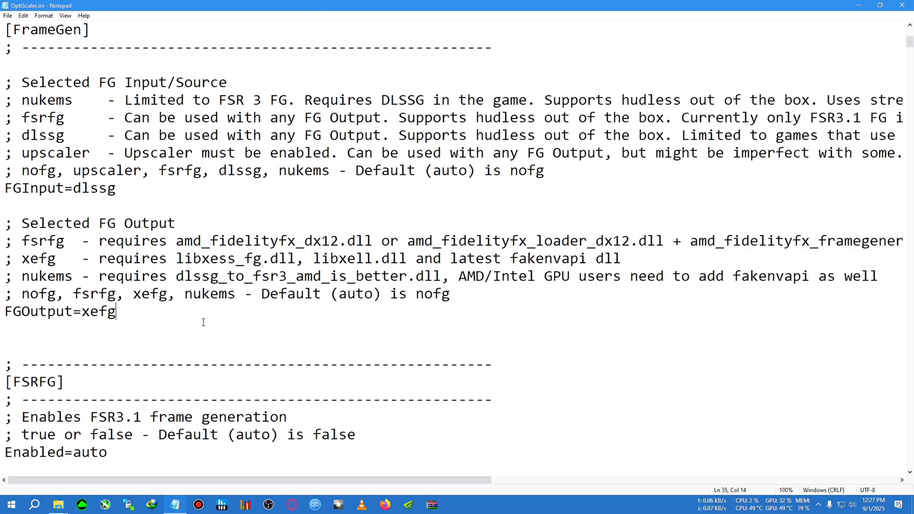
mouse_move(129, 198)
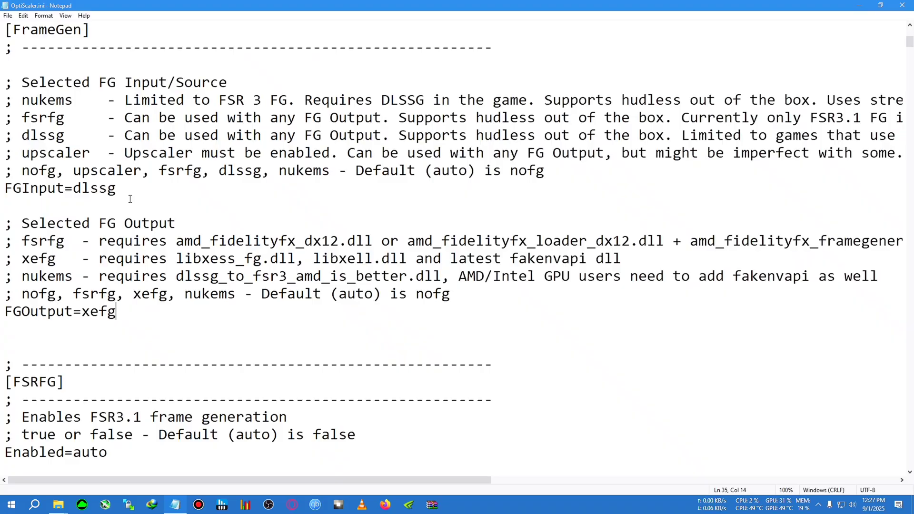
Recheck the saved FGInput dlssg and FGOutput xefg values.
double_click(94, 187)
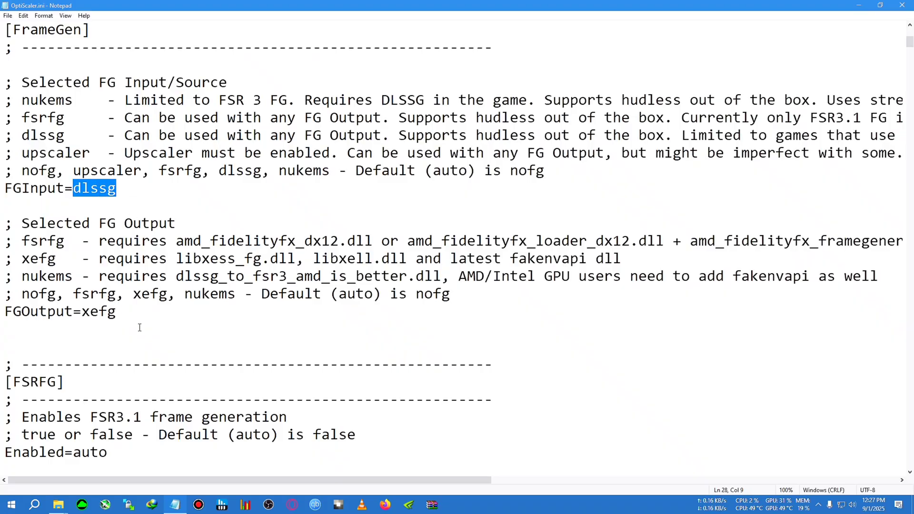
double_click(98, 311)
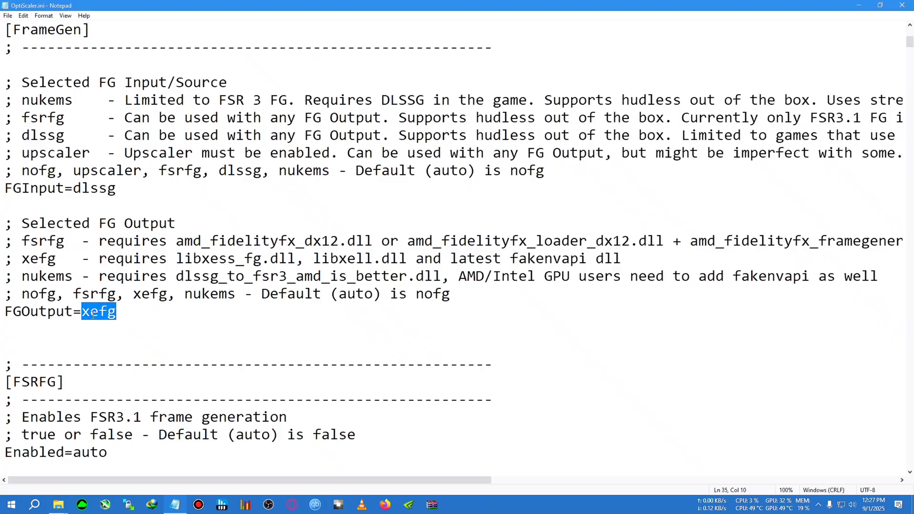
double_click(102, 187)
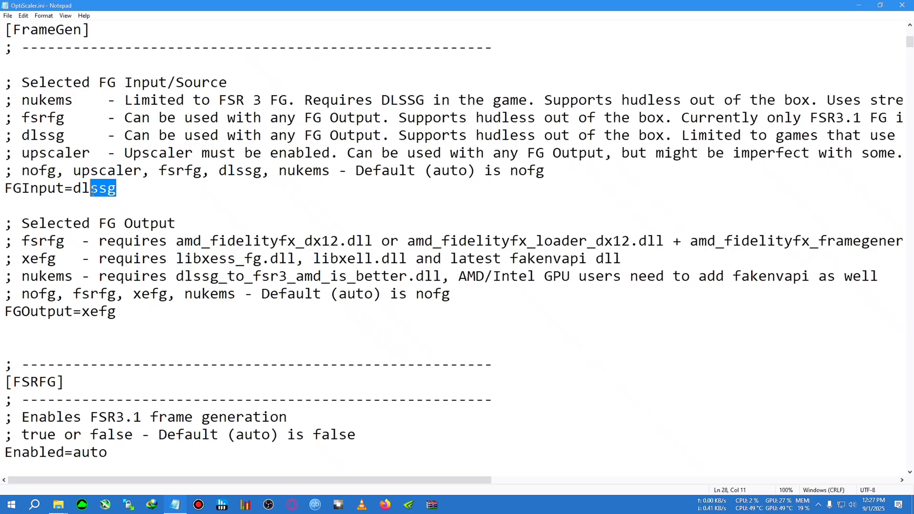
double_click(98, 311)
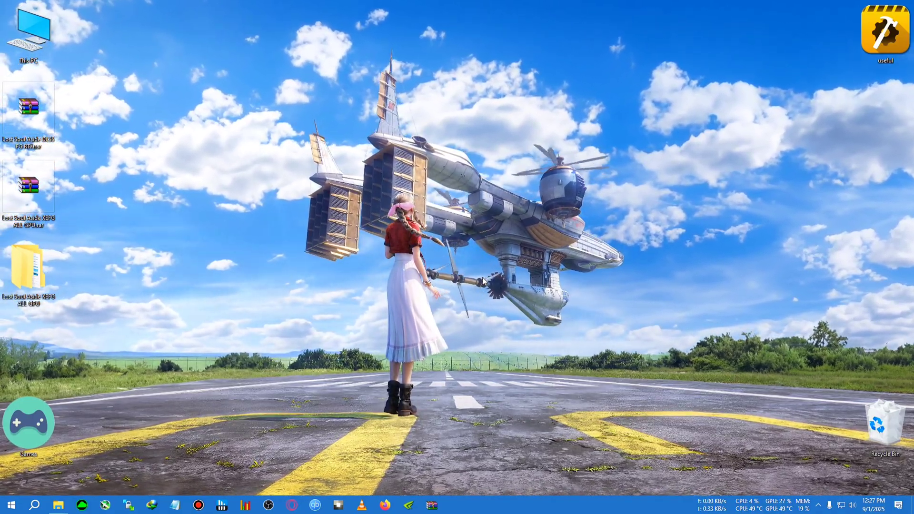
mouse_move(646, 288)
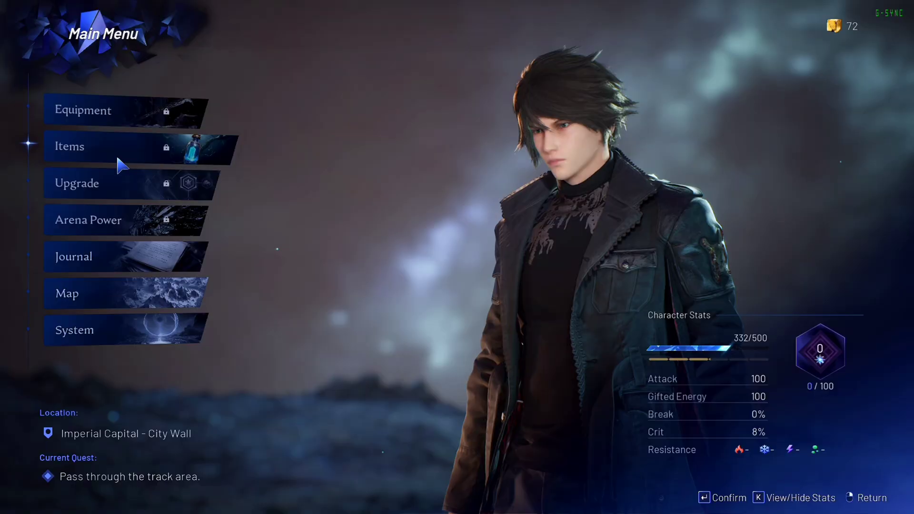
Confirm the Graphics tab shows DLSS super resolution, DLAA quality and 2X frame generation.
left_click(74, 330)
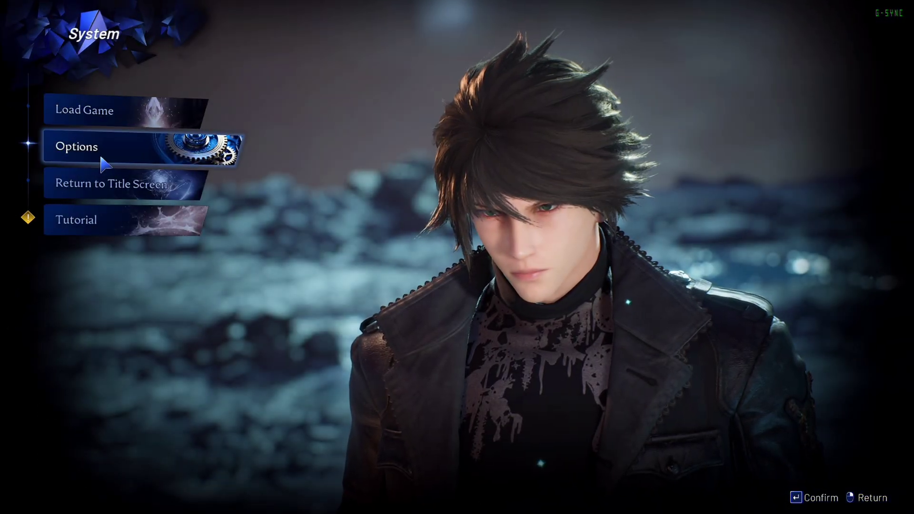
left_click(76, 146)
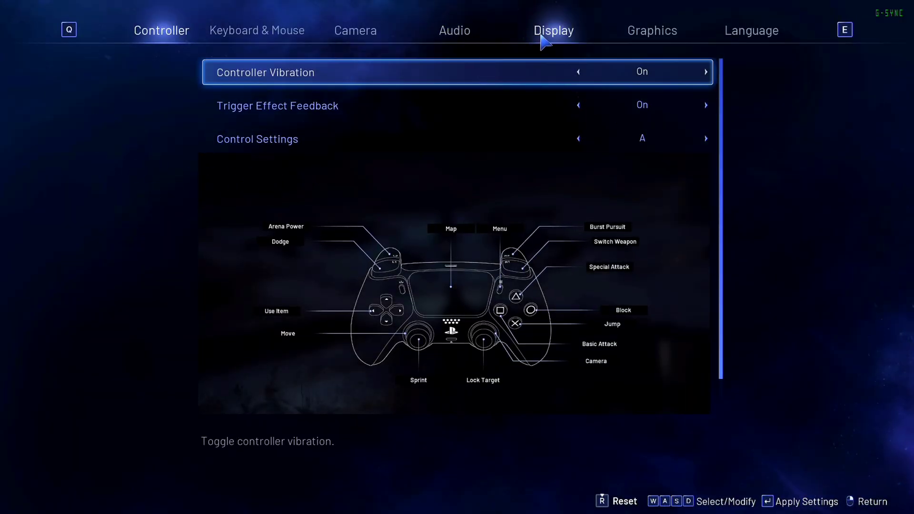
left_click(652, 31)
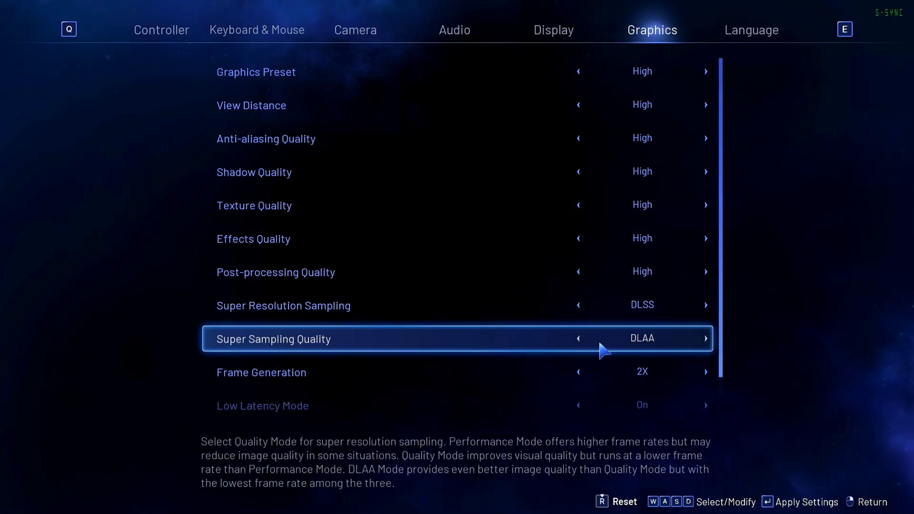
left_click(577, 338)
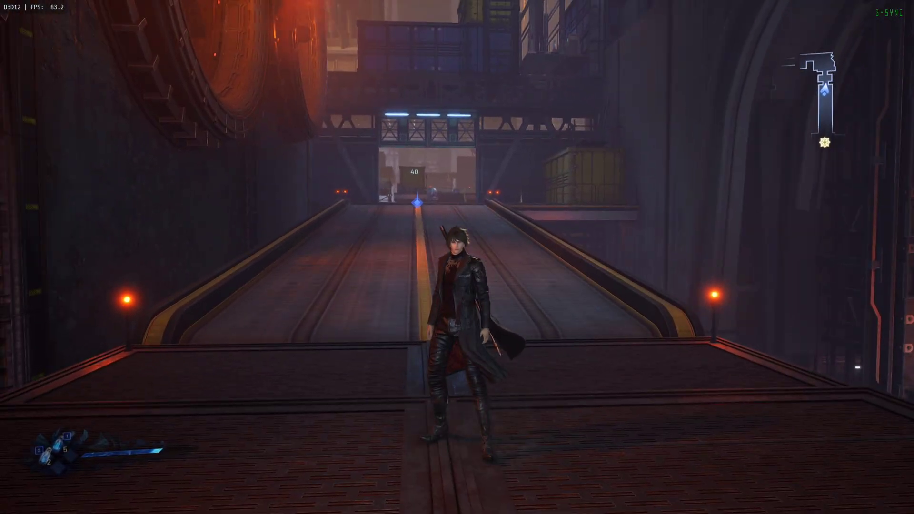
Bring up the OptiScaler menu and set the FPS overlay to Detailed + Graph.
key("insert")
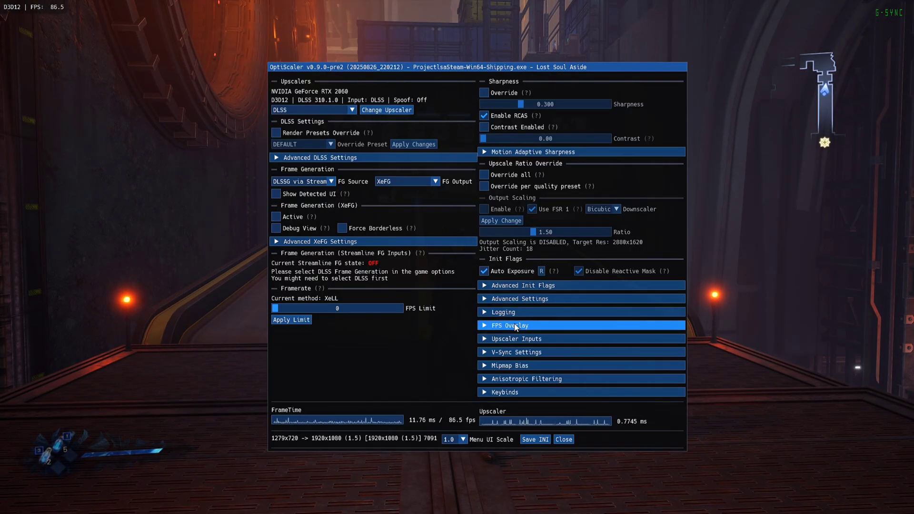
left_click(511, 325)
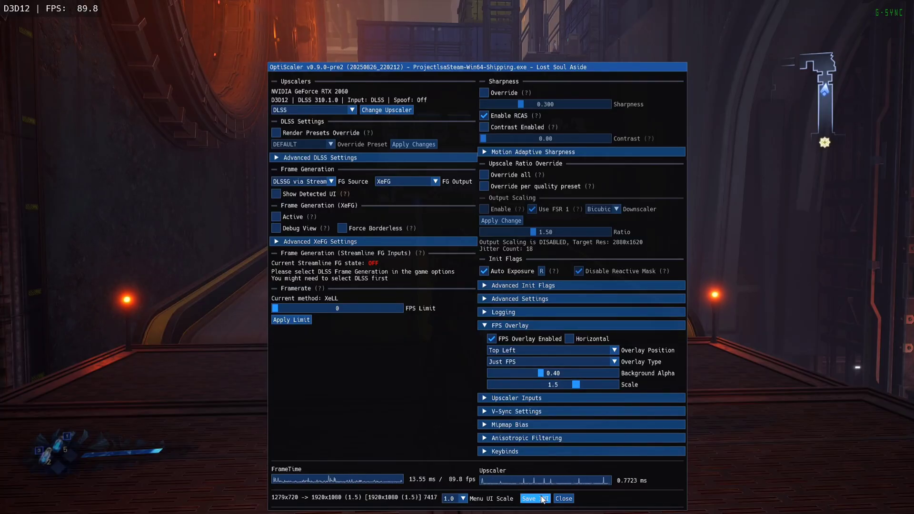
left_click(561, 498)
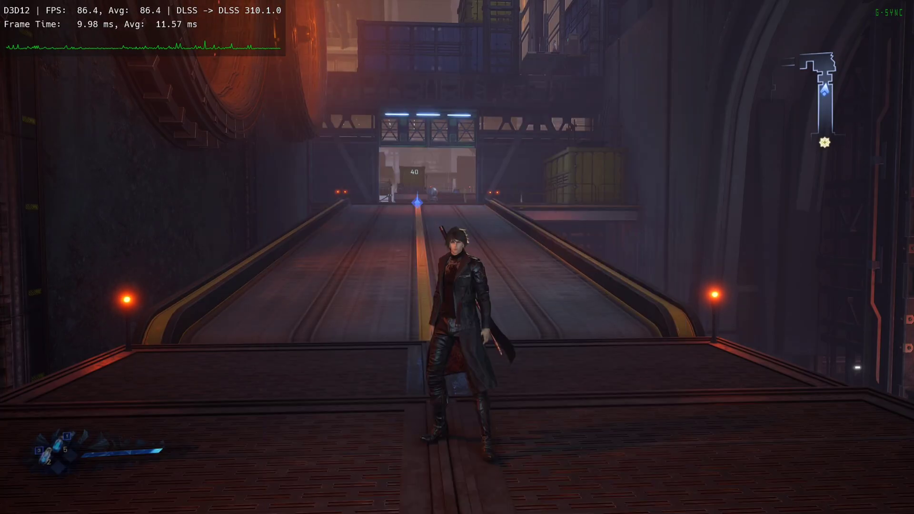
Move the OptiScaler window off the overlay and tick Active for XeFG frame generation.
key("Insert")
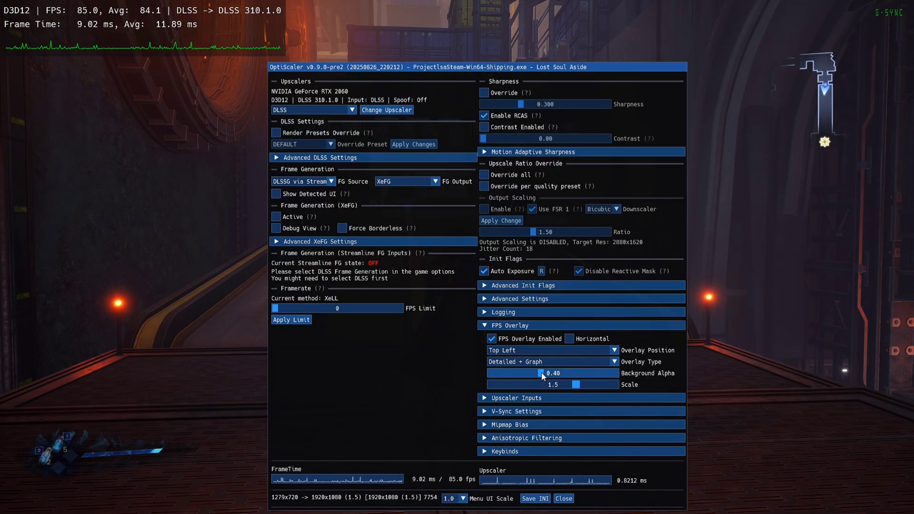
left_click_drag(477, 66, 519, 36)
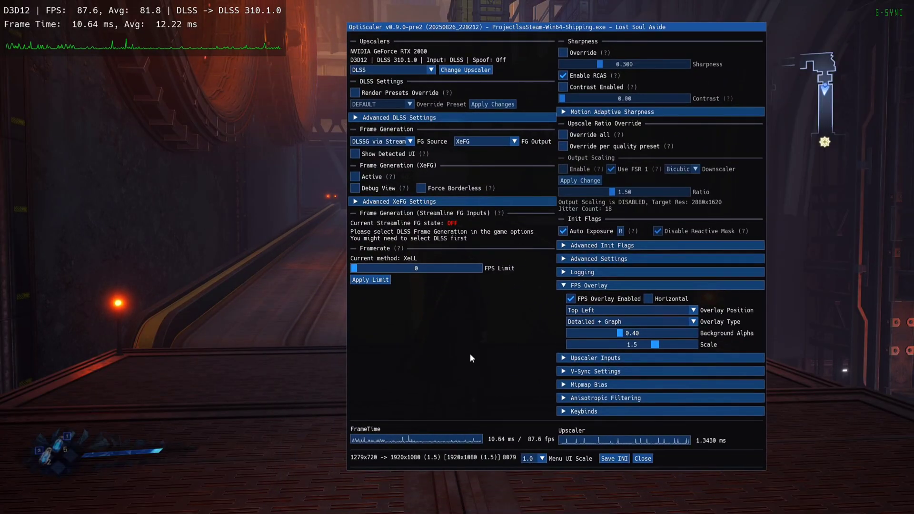
left_click(354, 177)
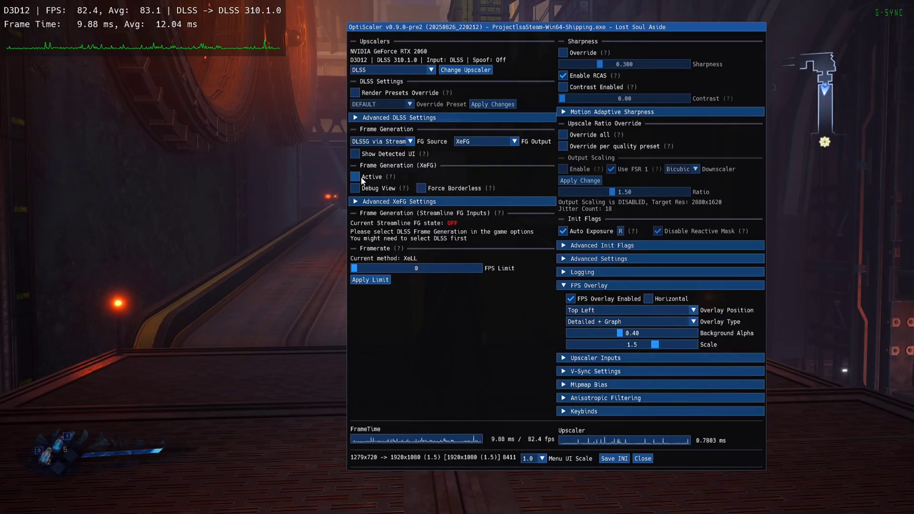
left_click(354, 176)
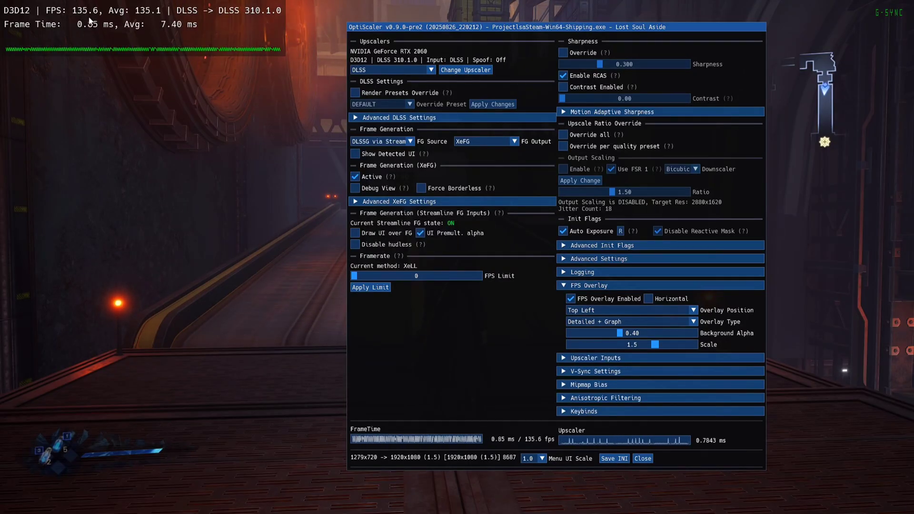
Close the OptiScaler window and play while the overlay holds roughly 120 FPS.
left_click(641, 458)
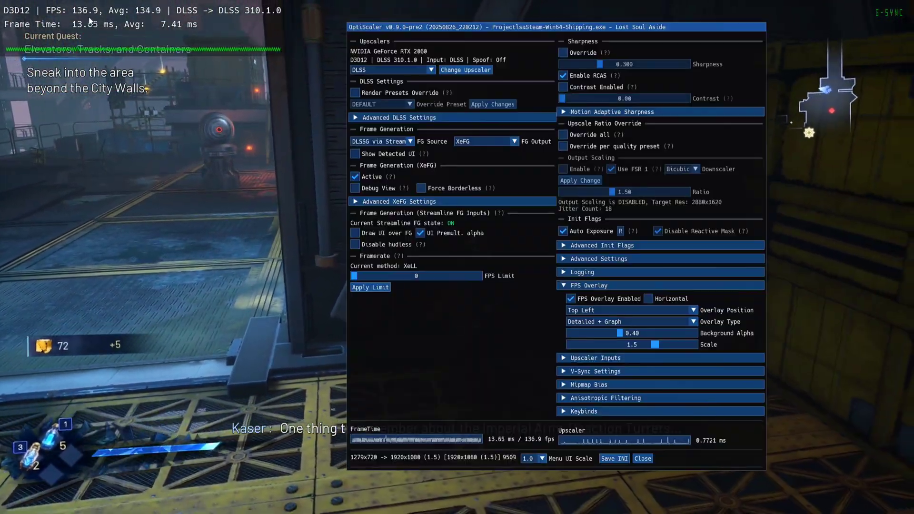
left_click(355, 188)
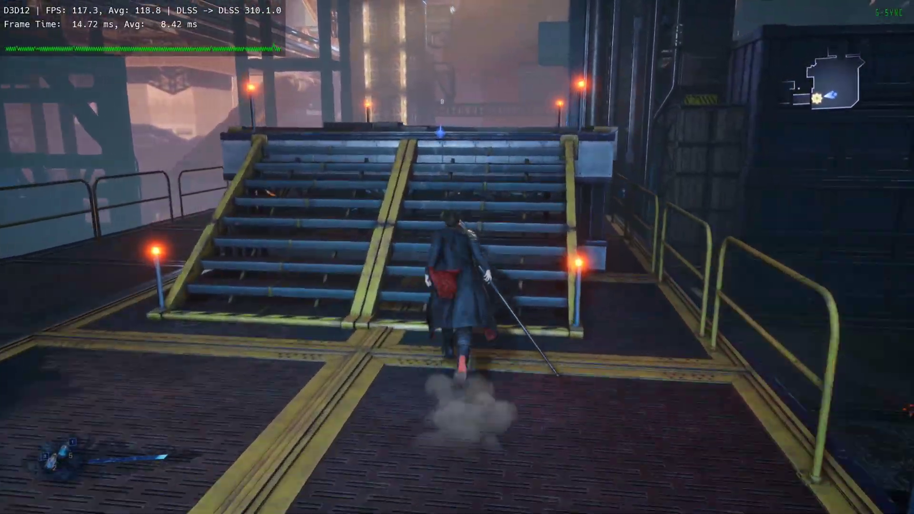
key("w")
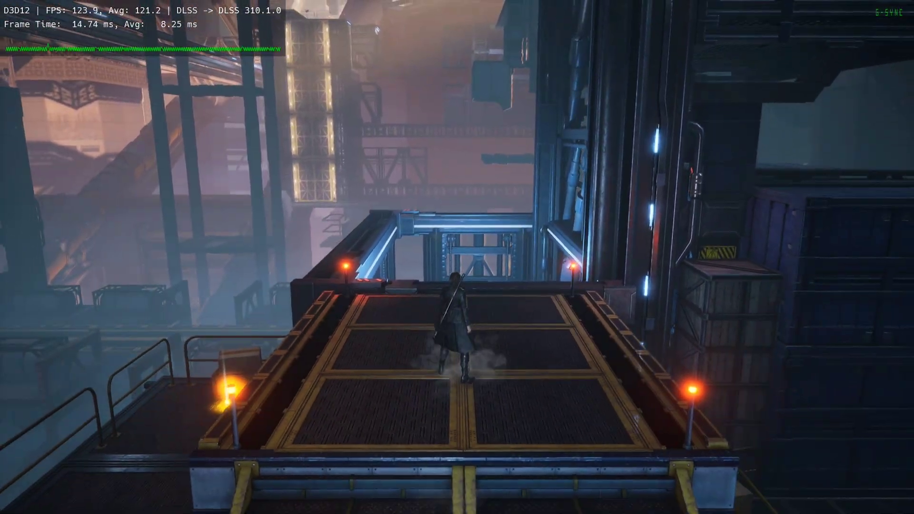